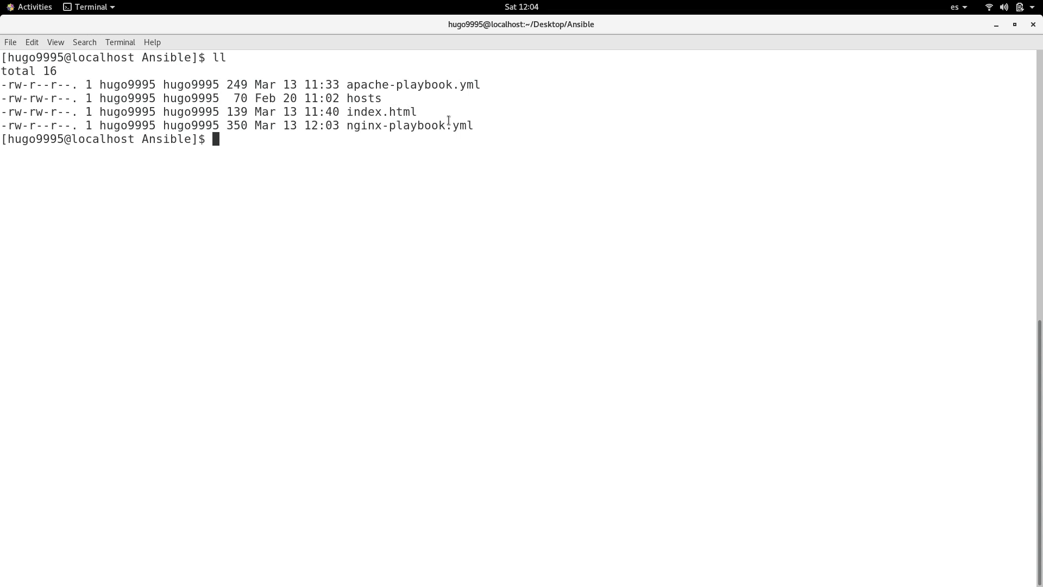
- Print nginx-playbook.yml with cat, showing the install, template-copy and service-start tasks
text(cat)
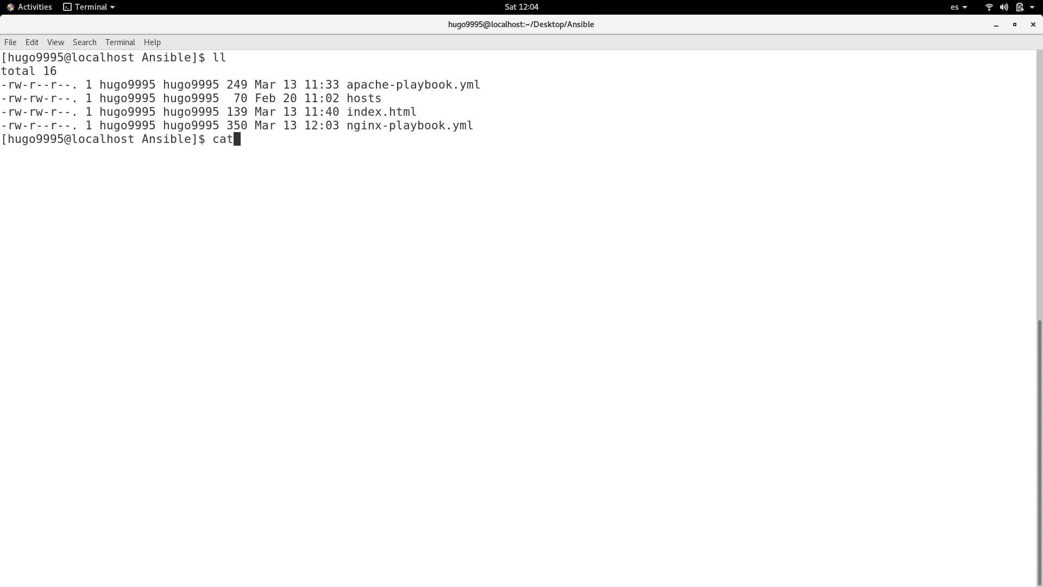
key(Return)
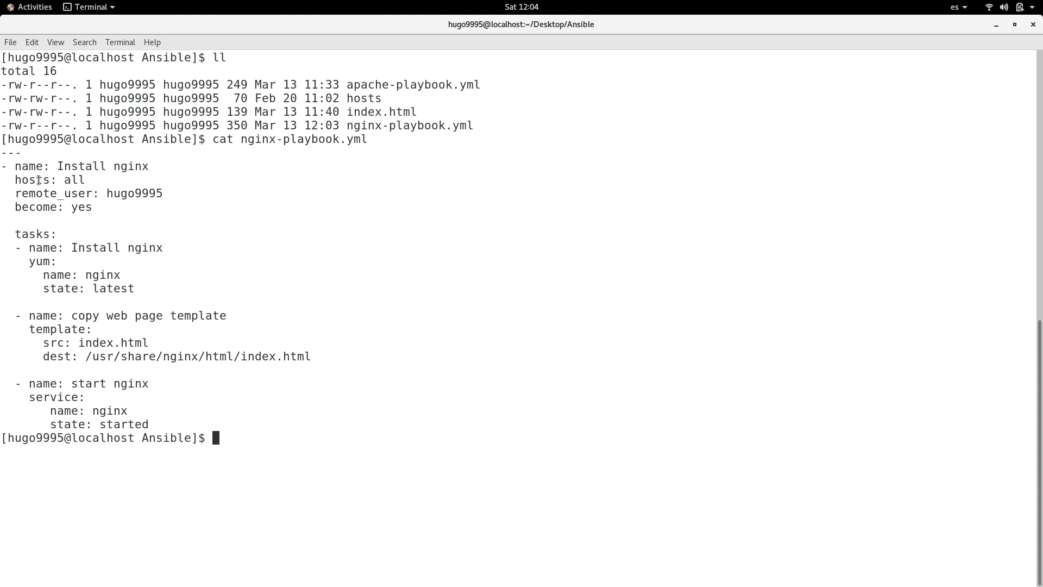
double_click(31, 179)
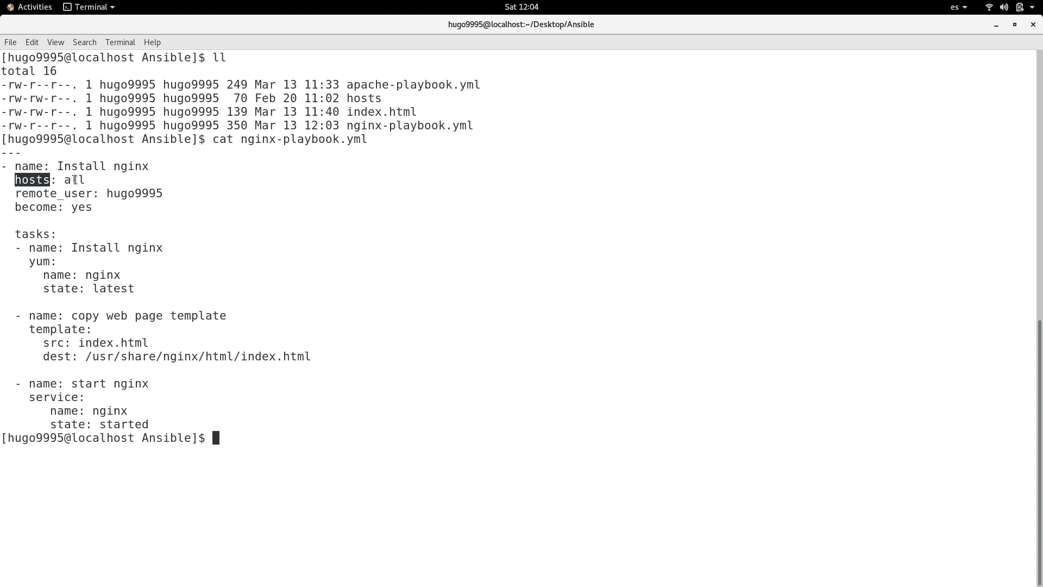
double_click(75, 179)
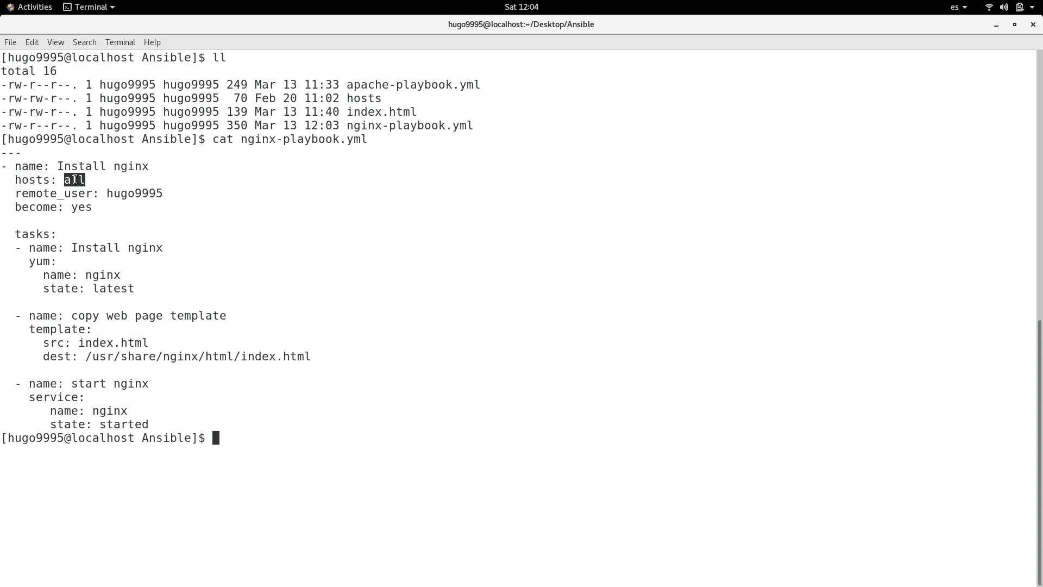
mouse_move(88, 179)
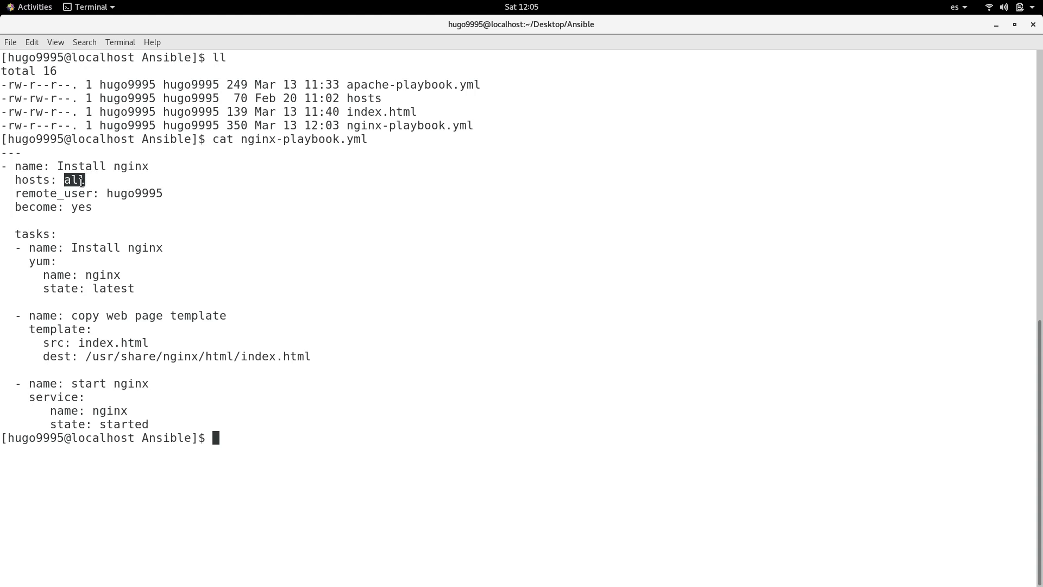
double_click(52, 194)
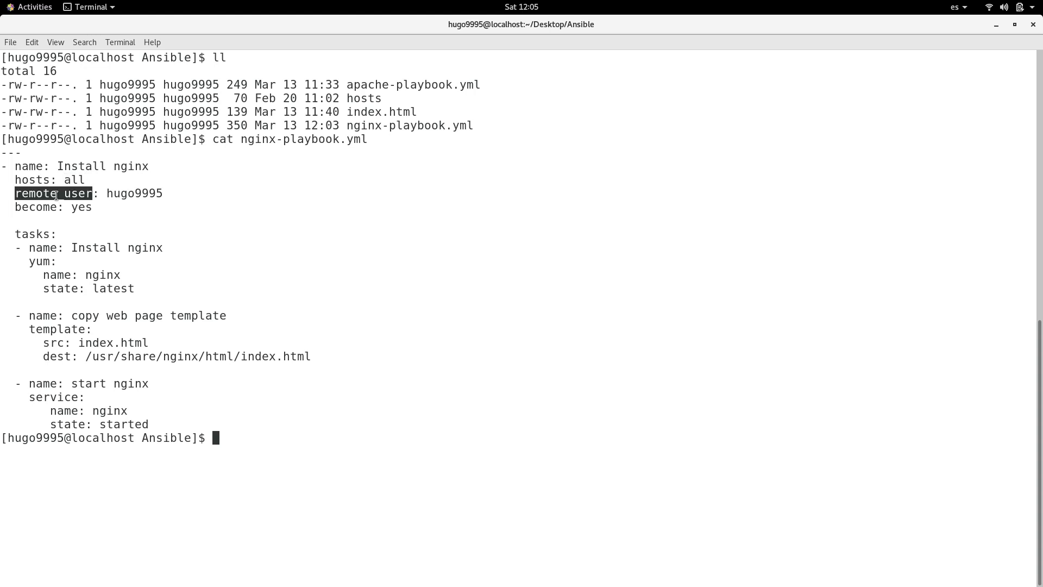
double_click(135, 193)
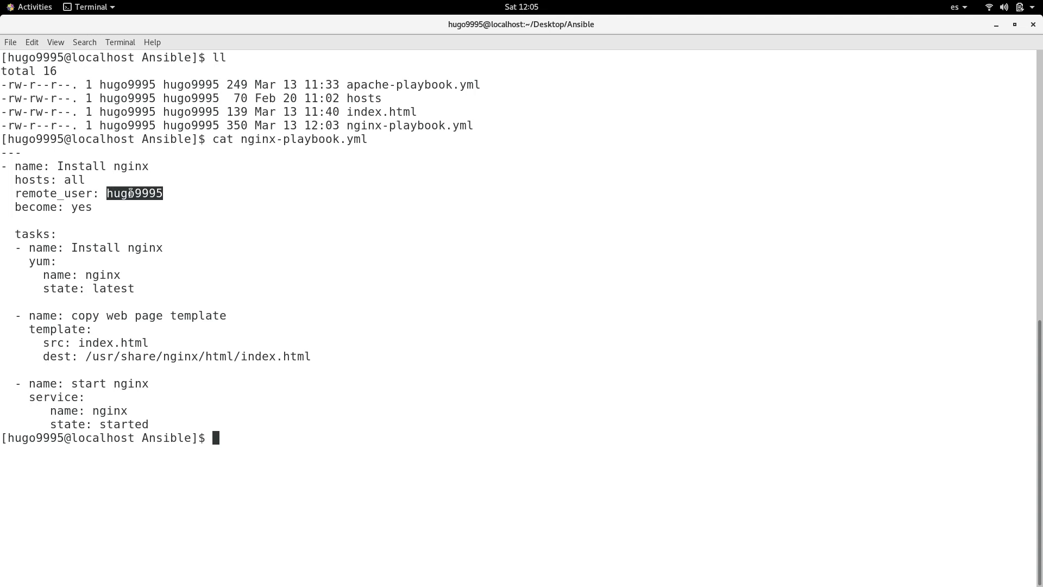
mouse_move(78, 208)
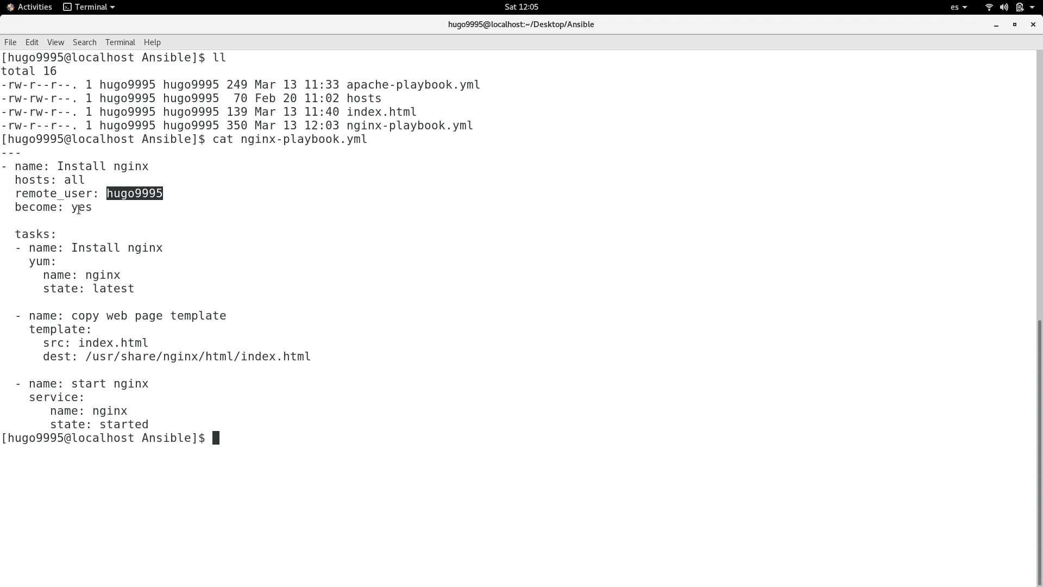
mouse_move(14, 207)
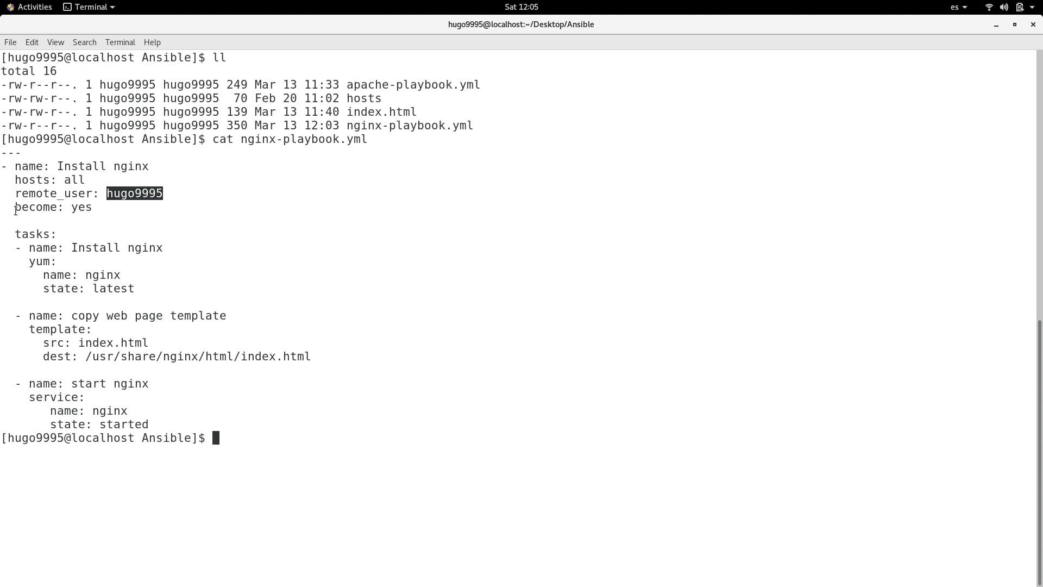
click(79, 206)
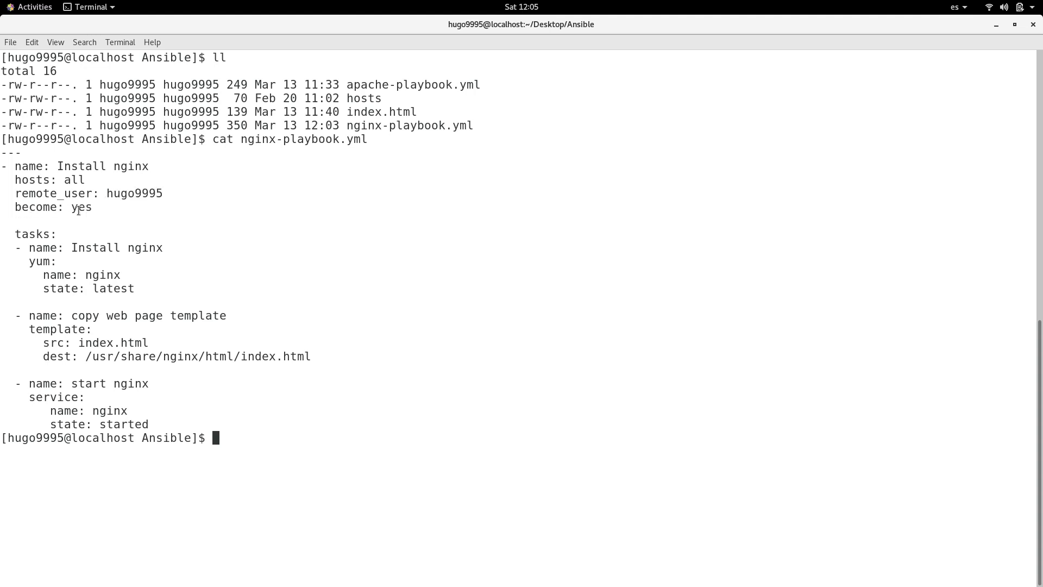
double_click(81, 206)
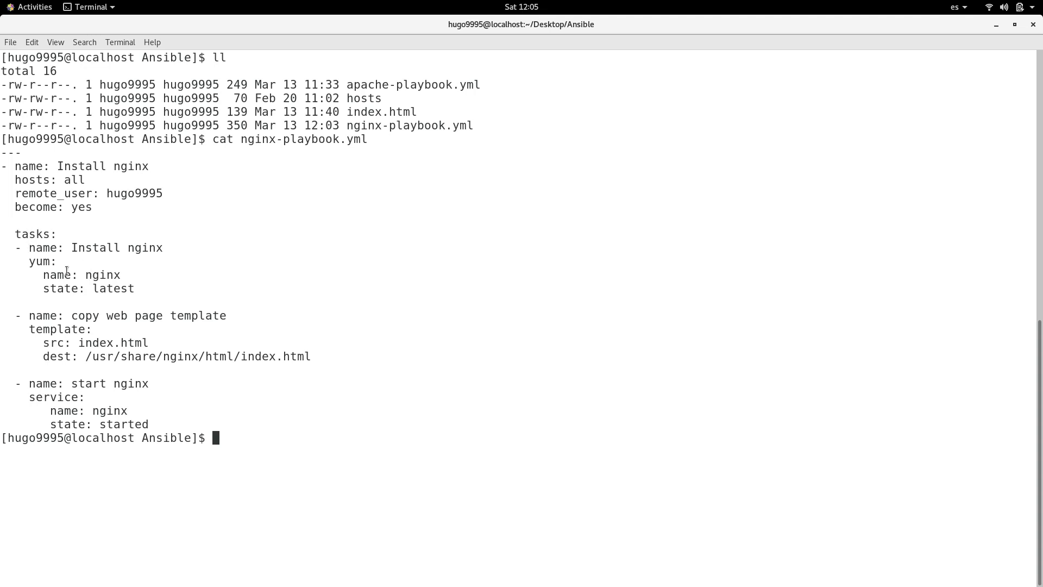
mouse_move(116, 244)
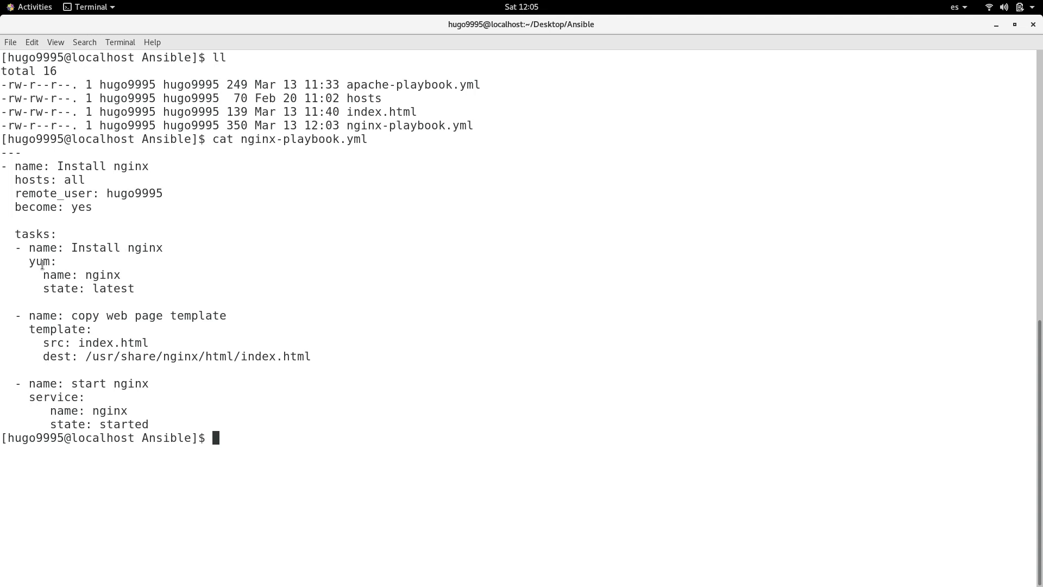
- Highlight the yum module, the nginx package name and the template module to explain the tasks
double_click(40, 262)
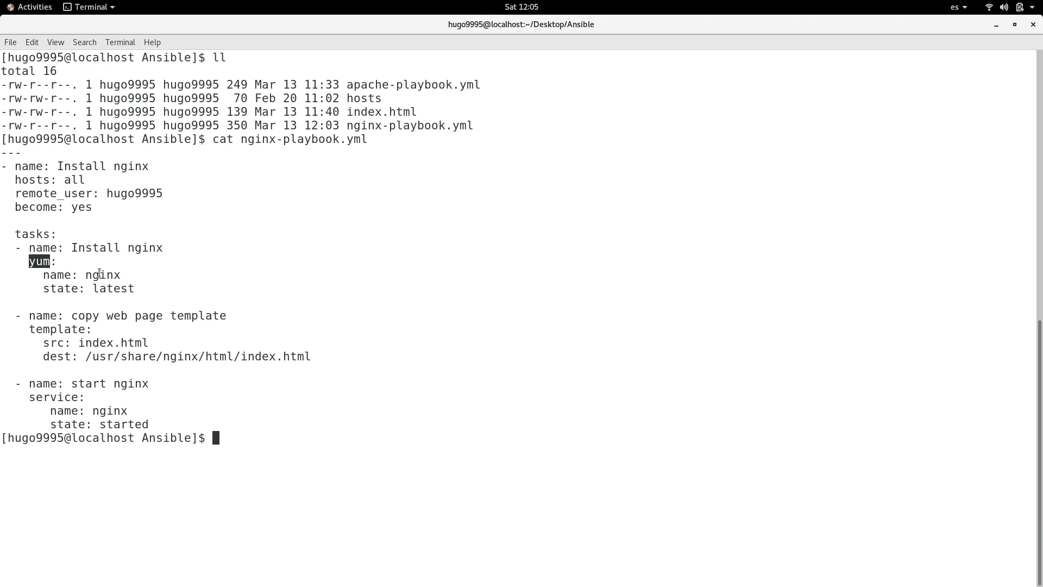
double_click(102, 275)
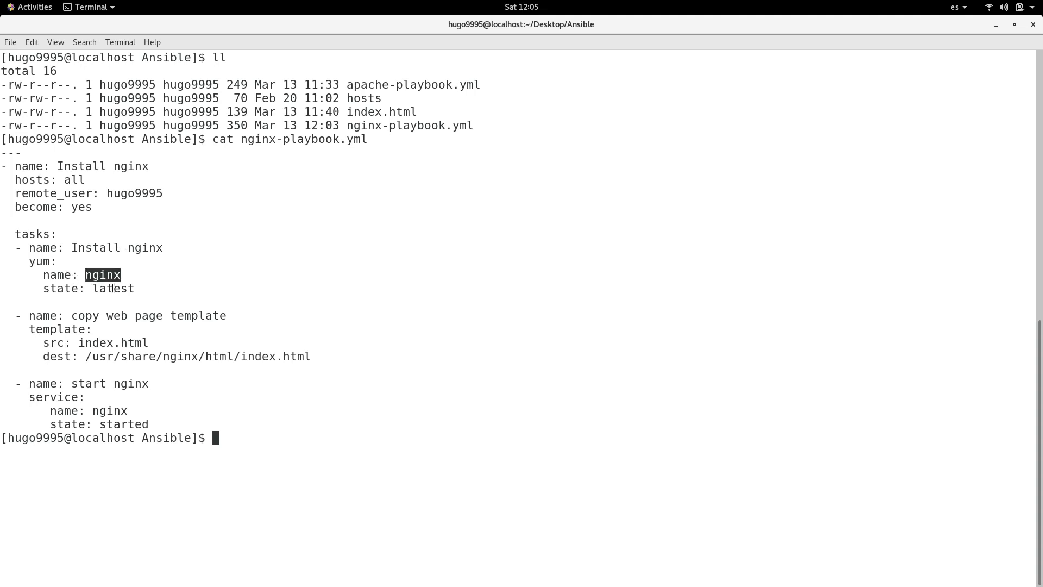
double_click(113, 288)
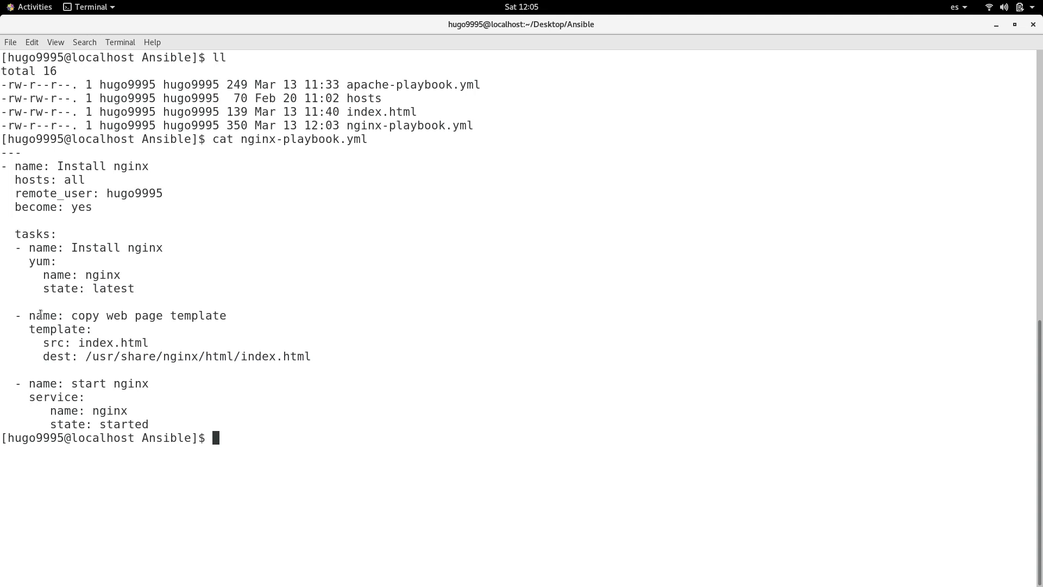
double_click(57, 328)
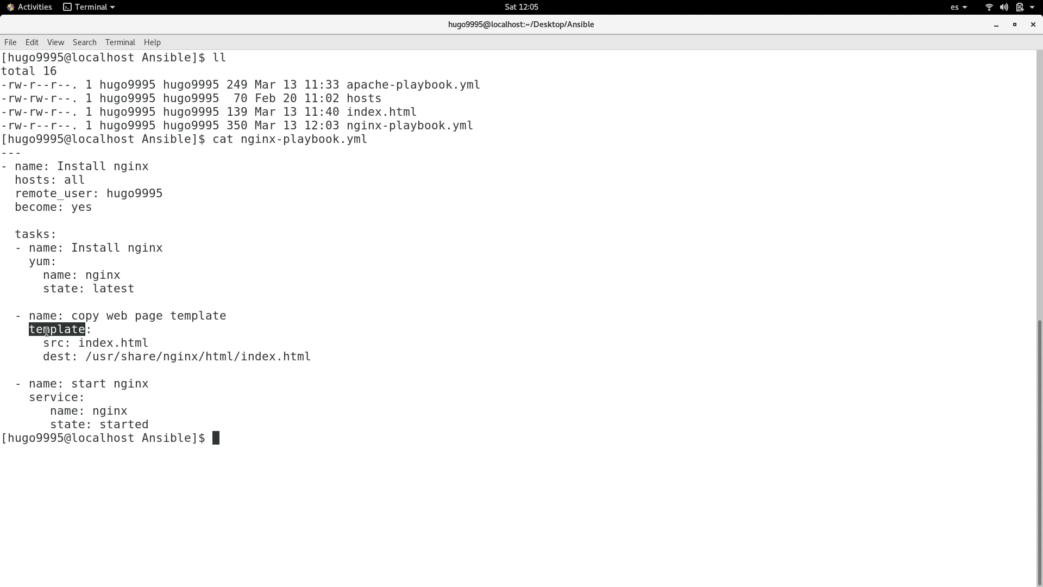
mouse_move(110, 342)
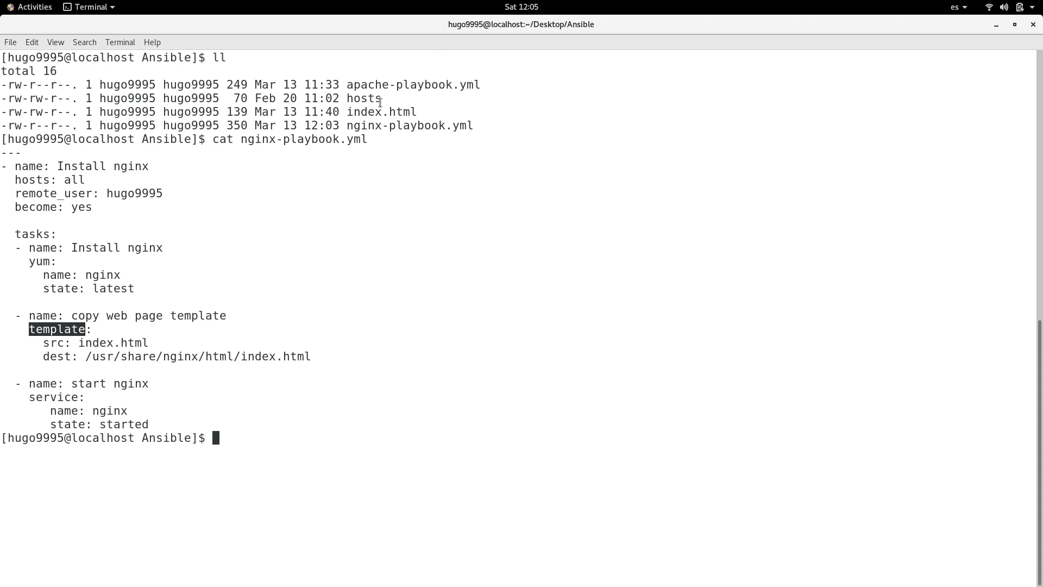
- Highlight index.html in the listing and the destination path, then clear the terminal
double_click(382, 111)
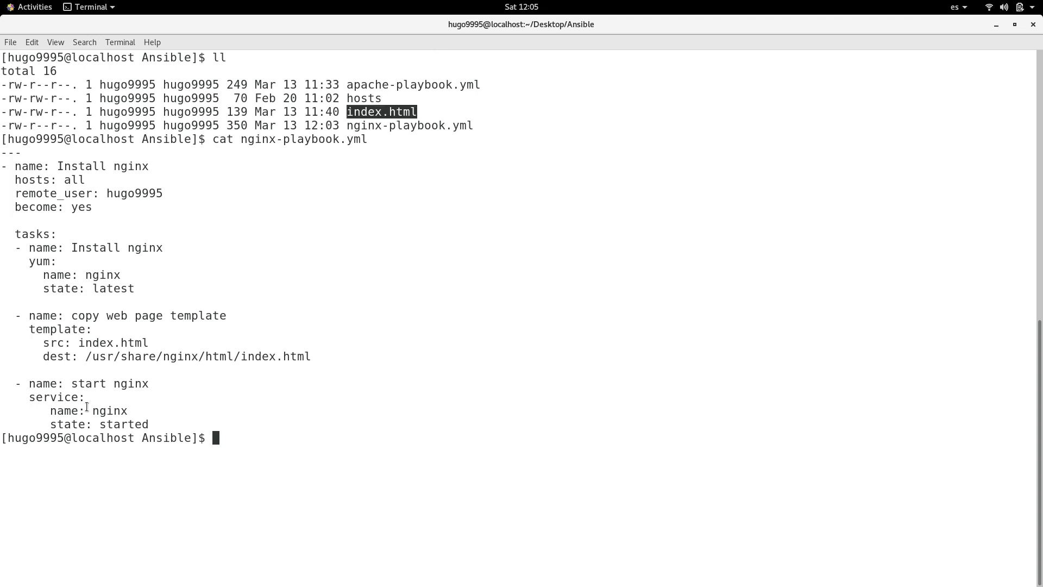
mouse_move(85, 356)
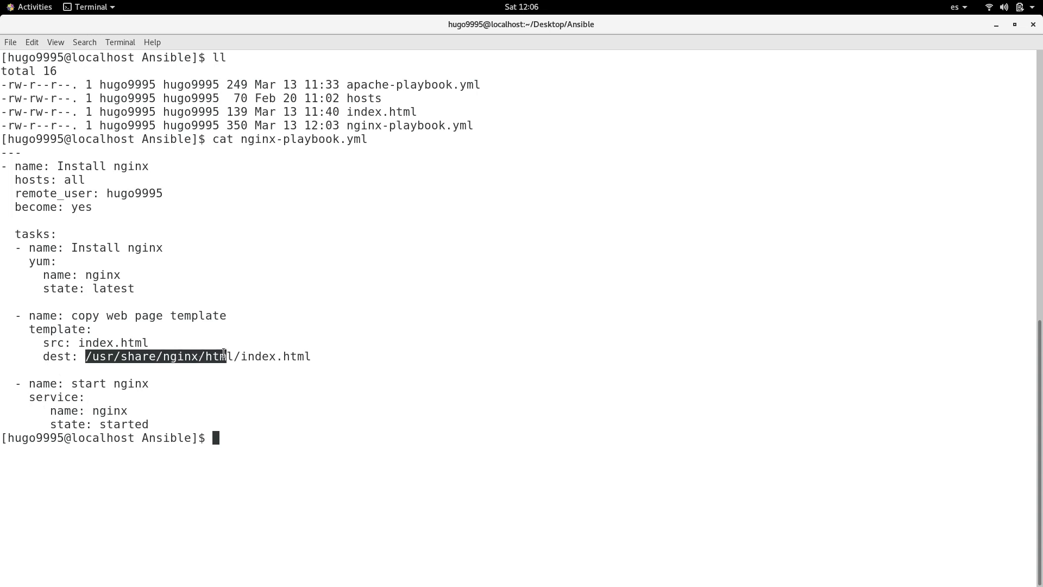
click(69, 363)
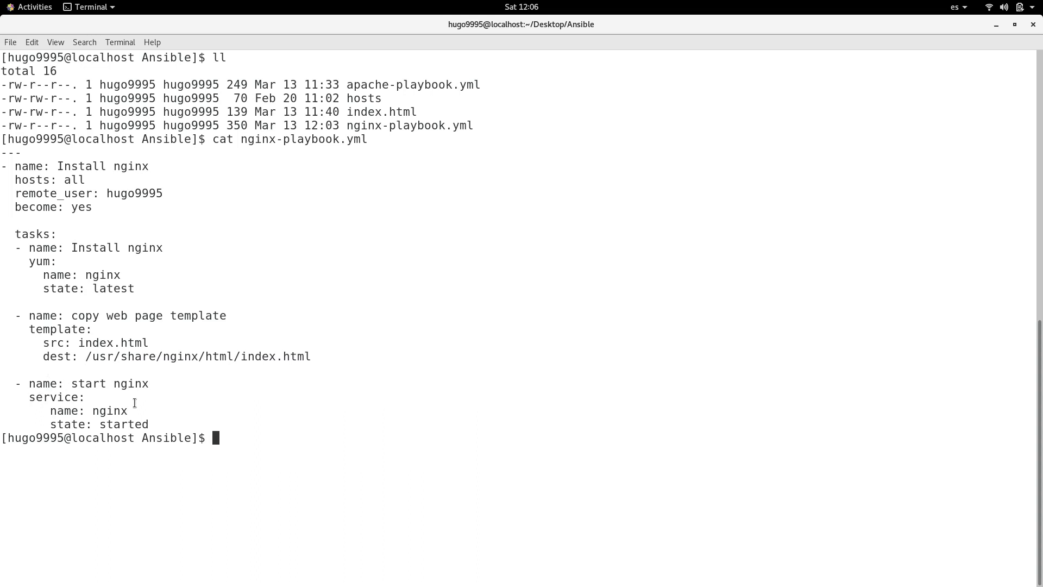
mouse_move(108, 386)
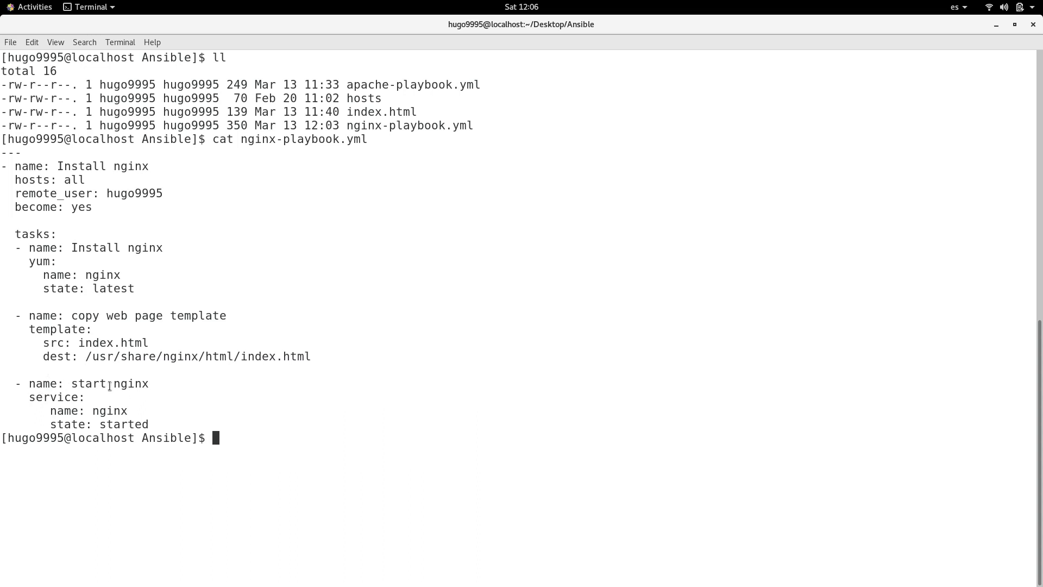
double_click(52, 398)
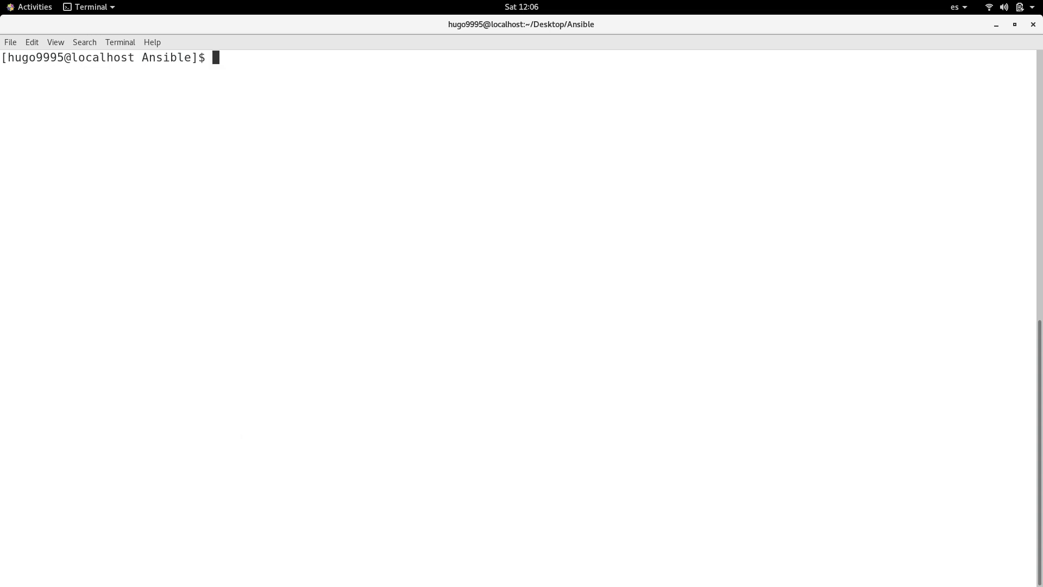
- Run ansible-playbook -i hosts nginx-playbook.yml to install nginx on the remote server
text(ansible-)
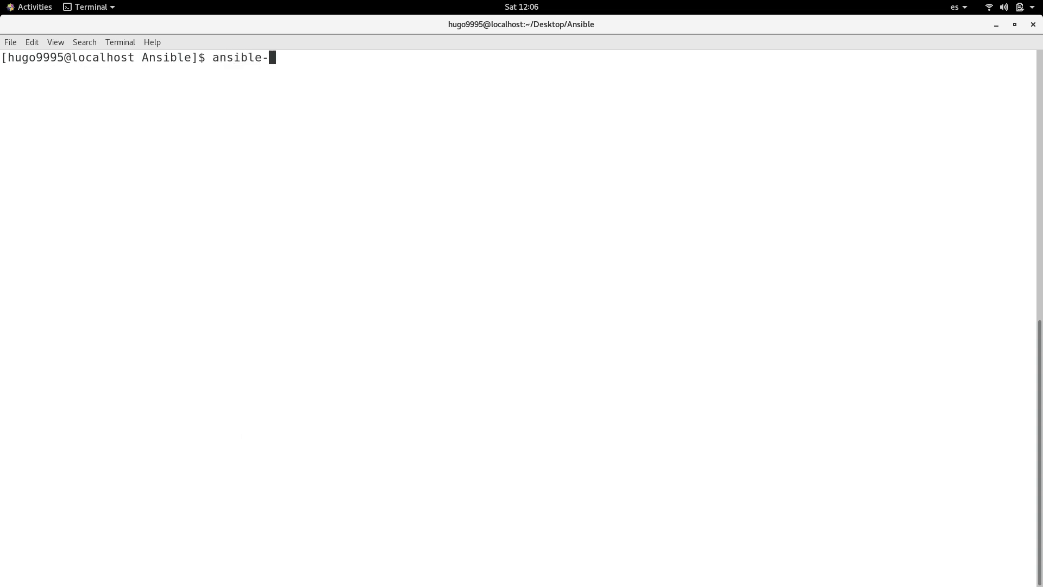
text(playbook -i)
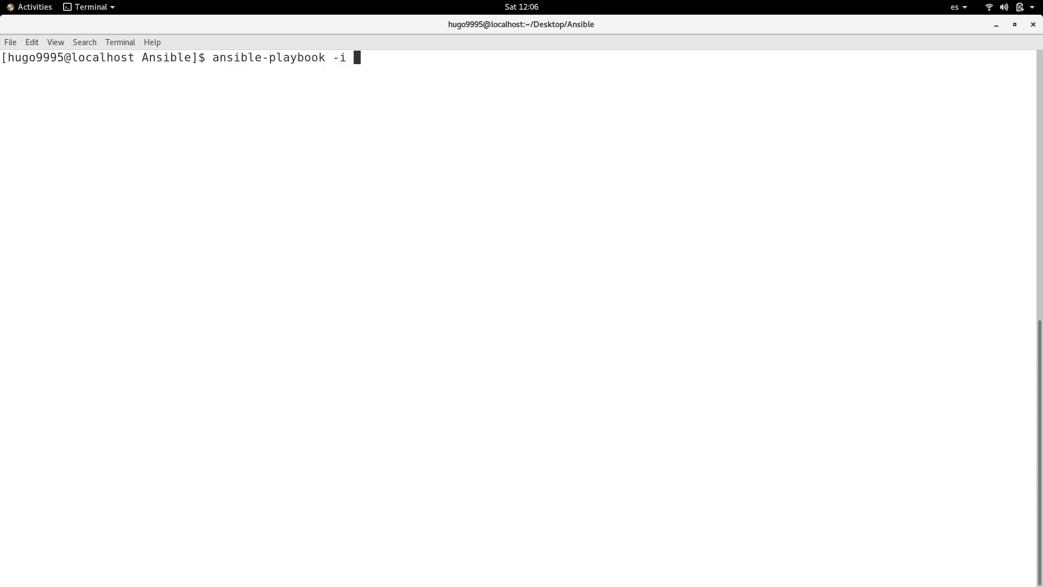
text(hosts)
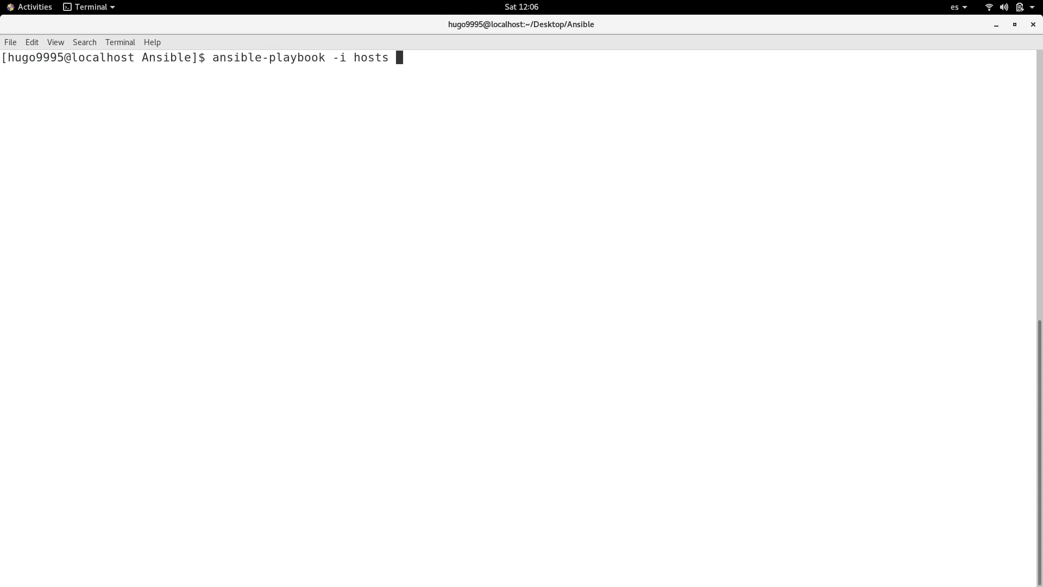
text(nginx-playbook.yml)
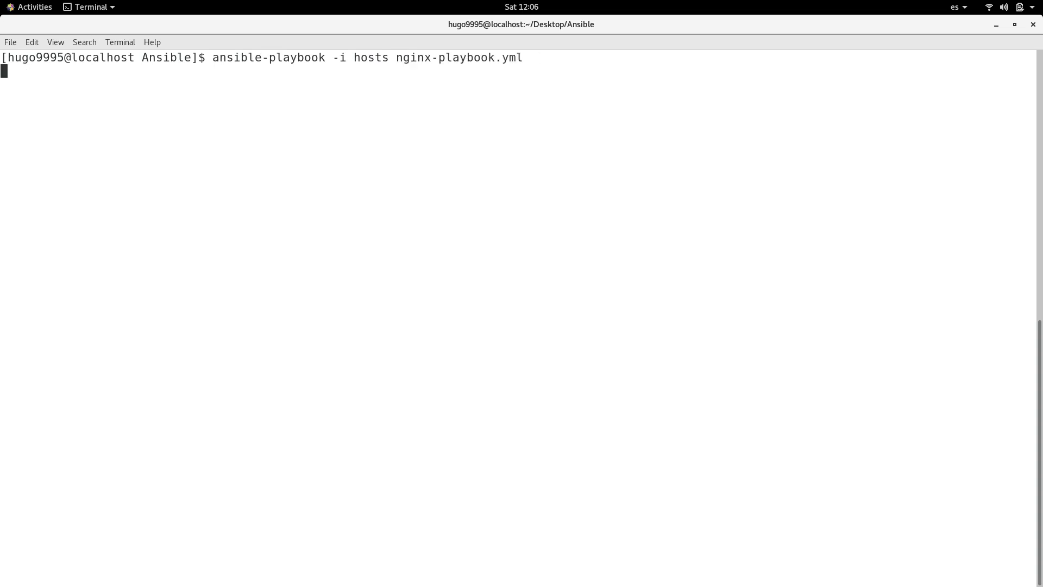
key(Return)
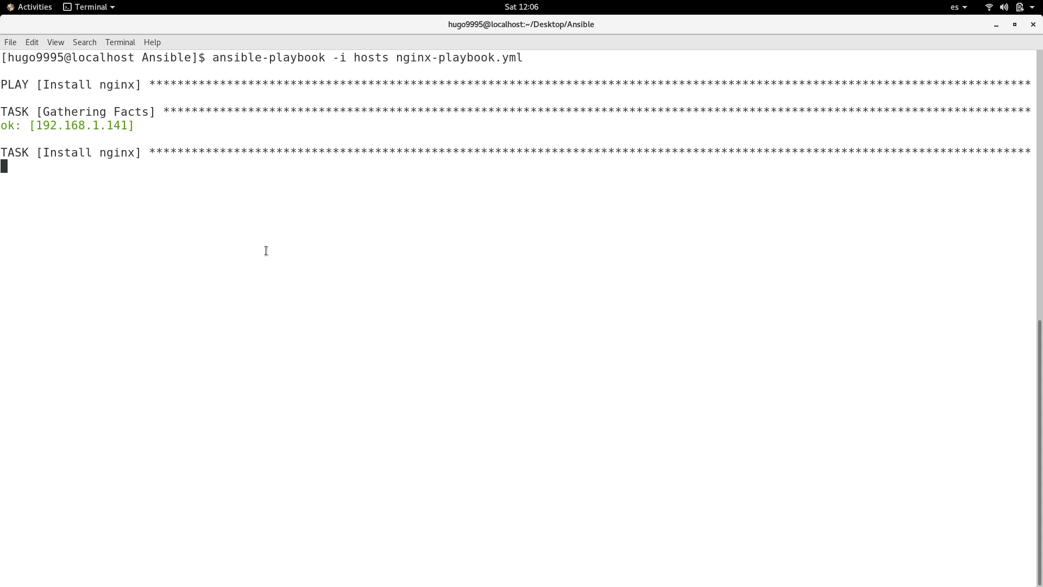
mouse_move(253, 221)
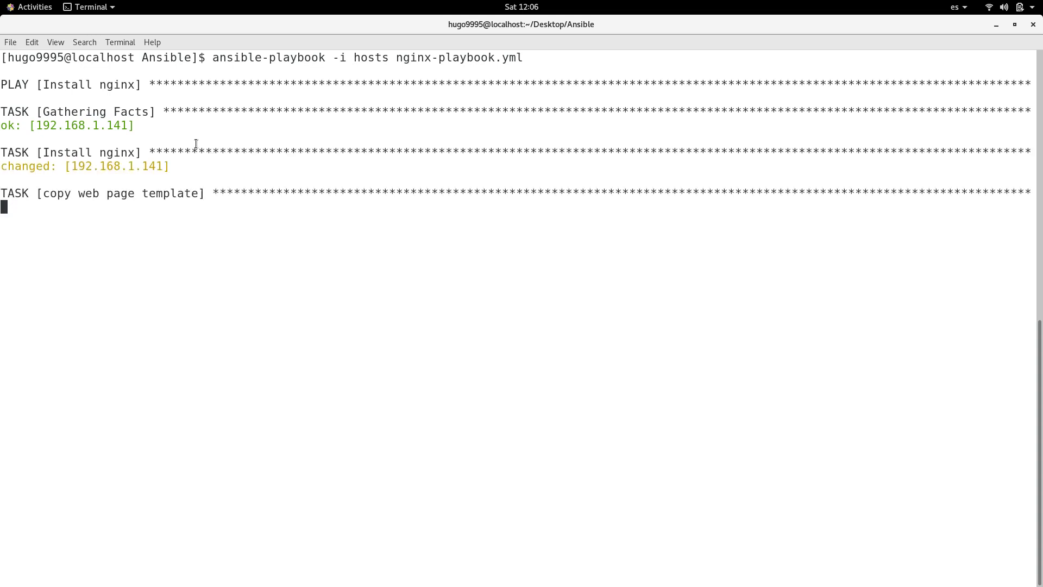
mouse_move(218, 203)
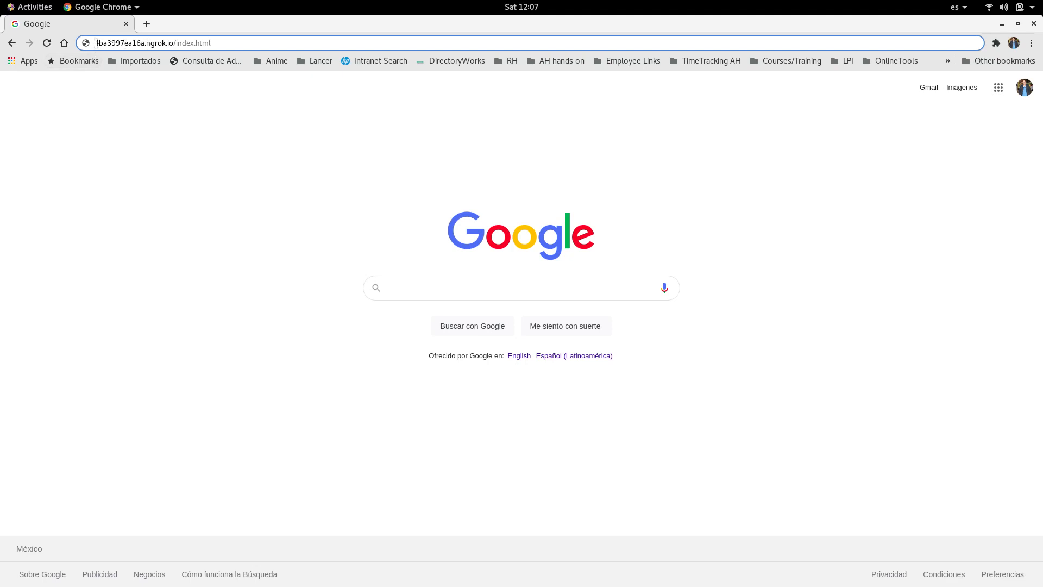
- Load the ngrok index.html address, showing the "This is a demo site" page
double_click(133, 42)
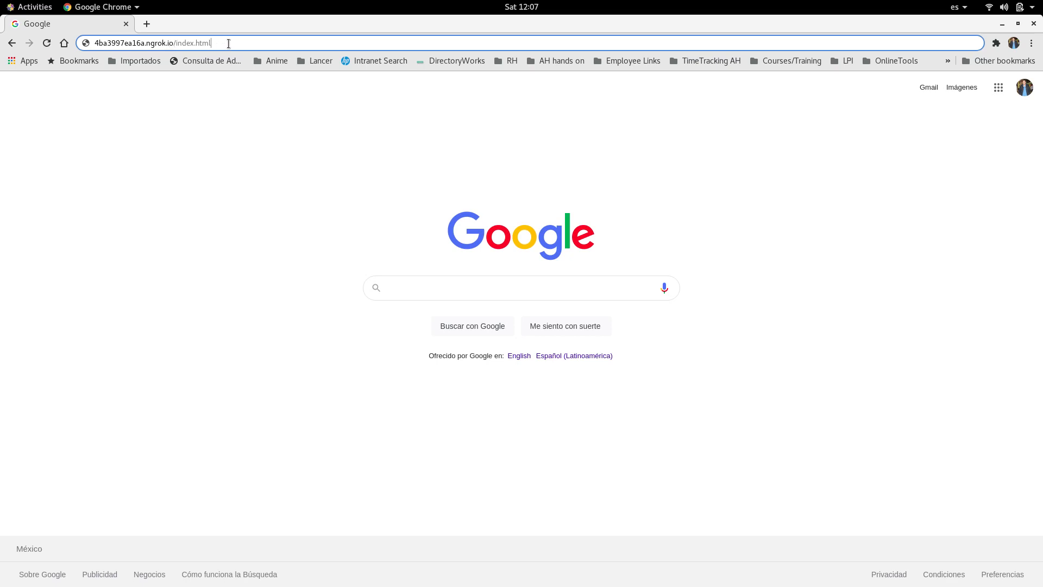
key(Return)
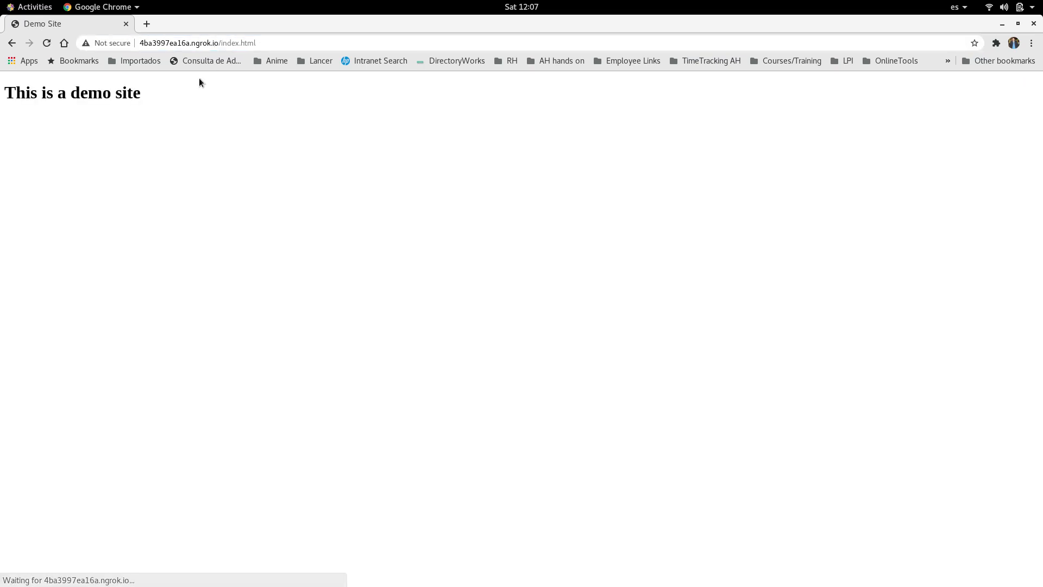